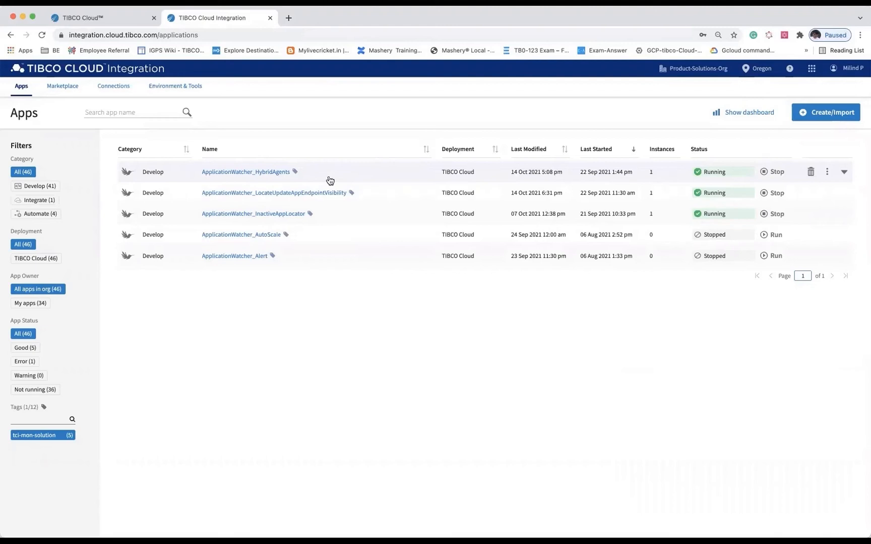
# Step: View the flows of the ApplicationWatcher_HybridAgents app from the Apps list
pyautogui.click(246, 171)
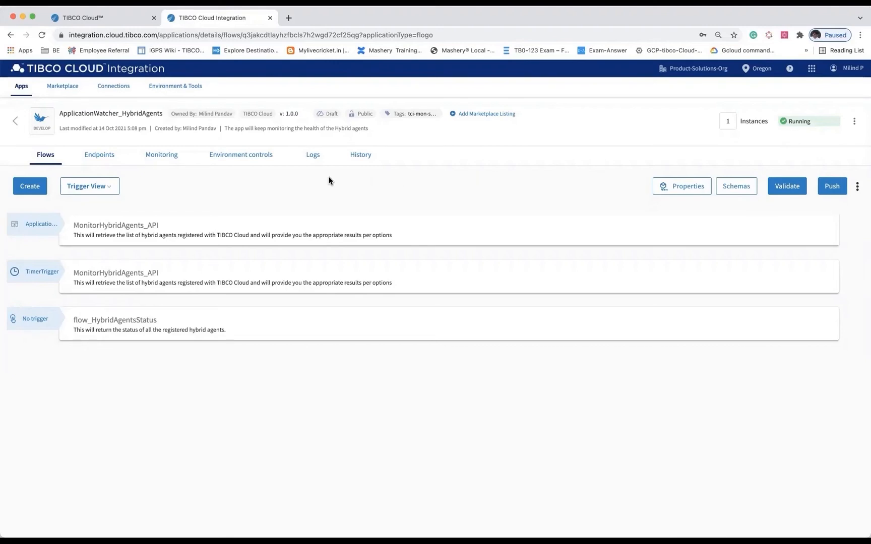
pyautogui.moveTo(312, 191)
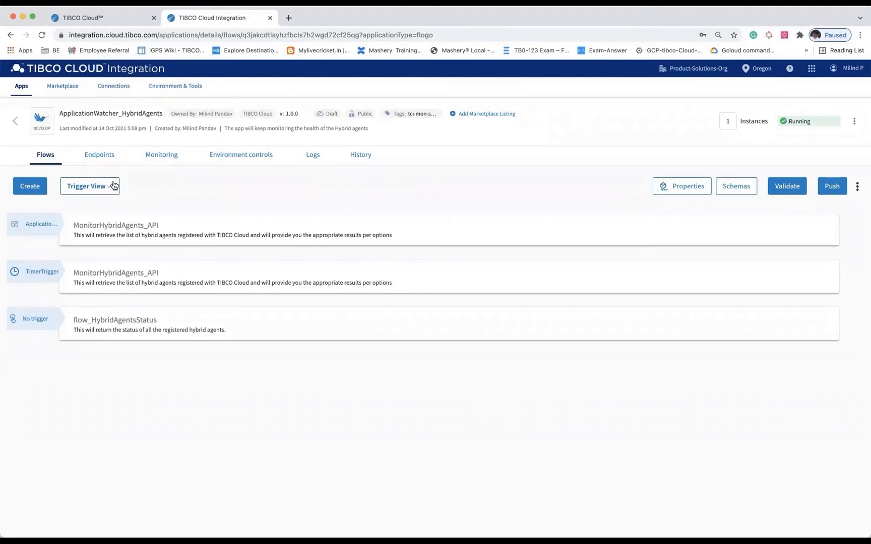
# Step: Try out GET /v1/monitoring/hybridagents in the app's API tester
pyautogui.click(100, 154)
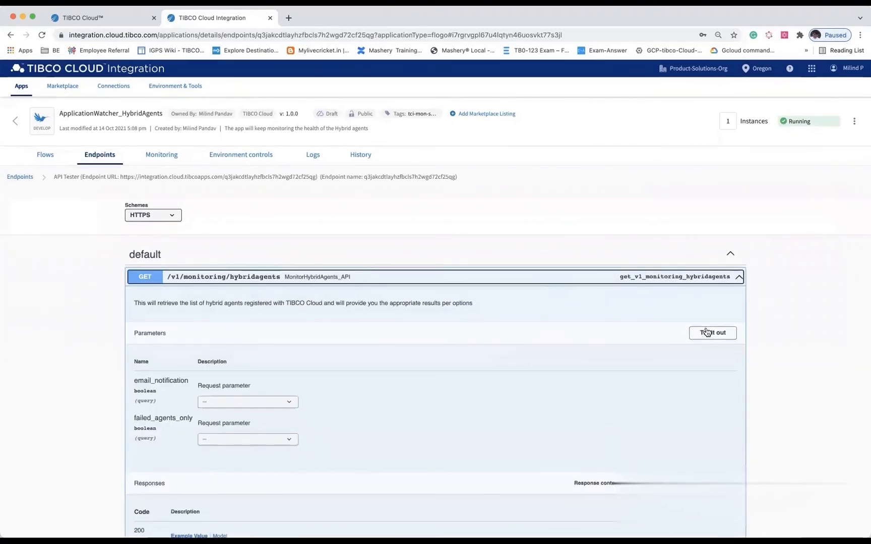
pyautogui.click(712, 333)
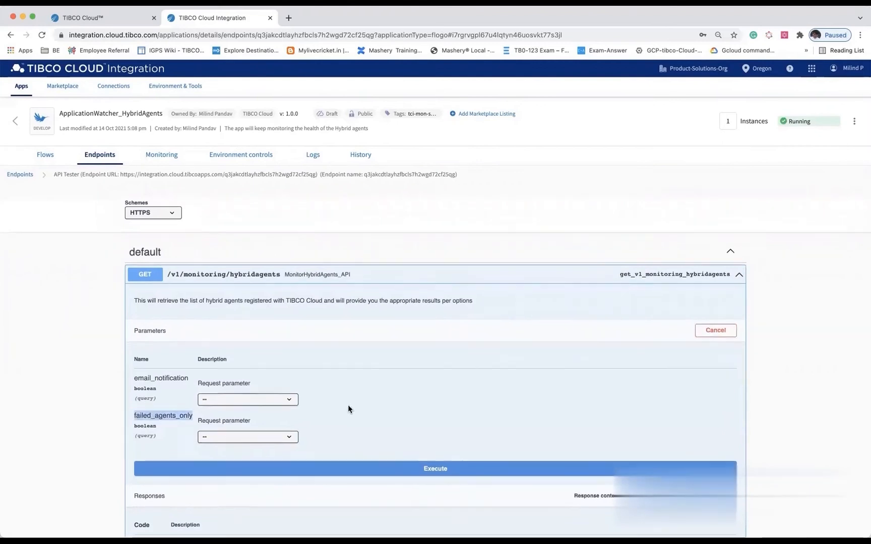
pyautogui.scroll(-3)
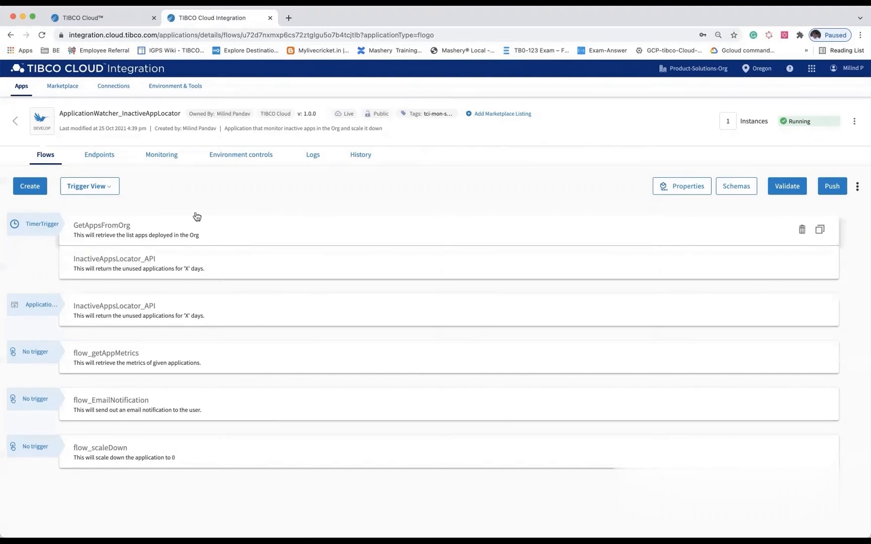
# Step: Run GET /v1/monitoring/inactive_apps with scale_down false and email true in the API tester
pyautogui.click(99, 154)
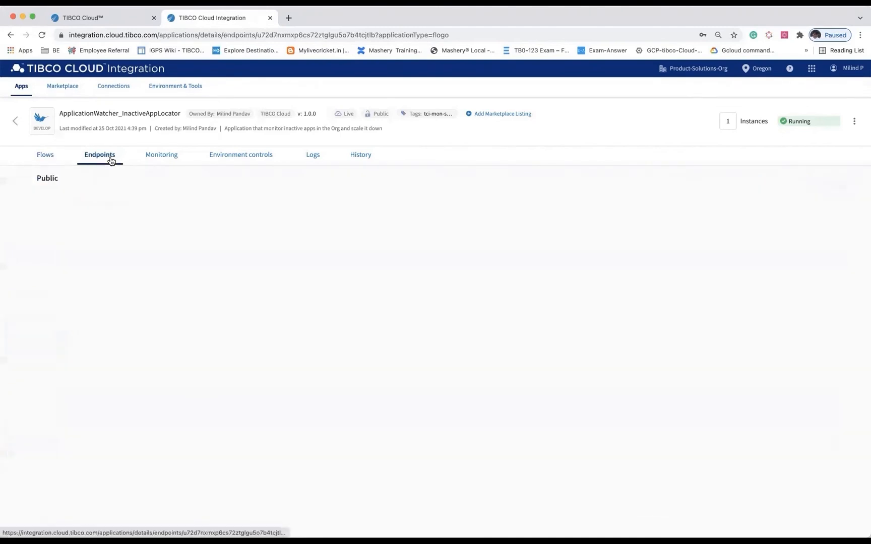
pyautogui.click(100, 154)
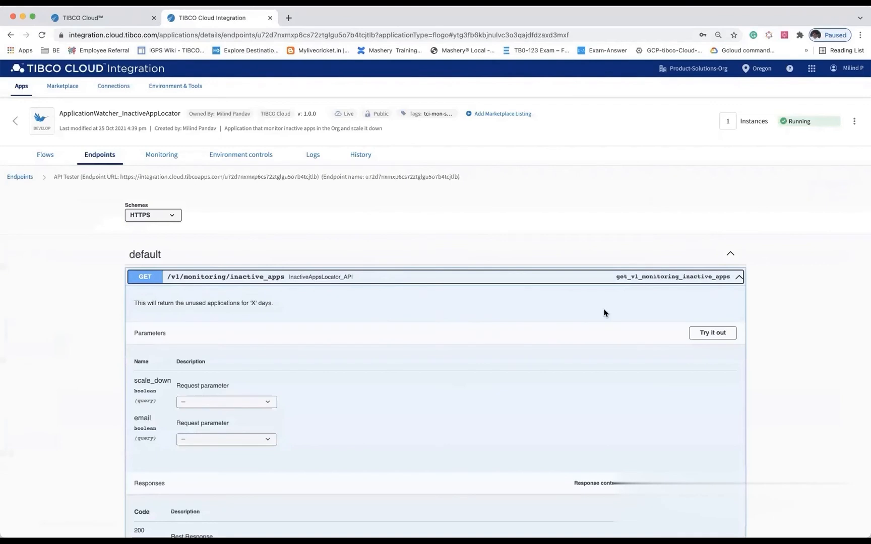
pyautogui.click(712, 333)
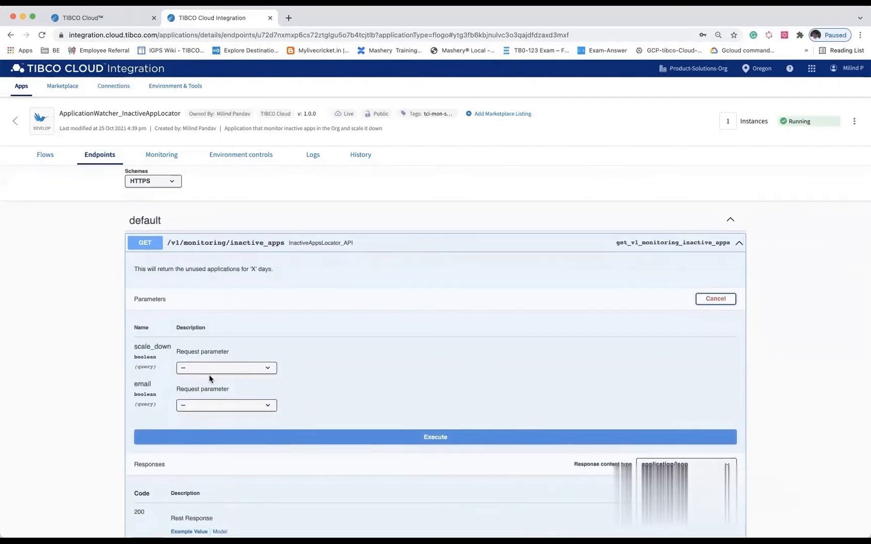
pyautogui.click(225, 368)
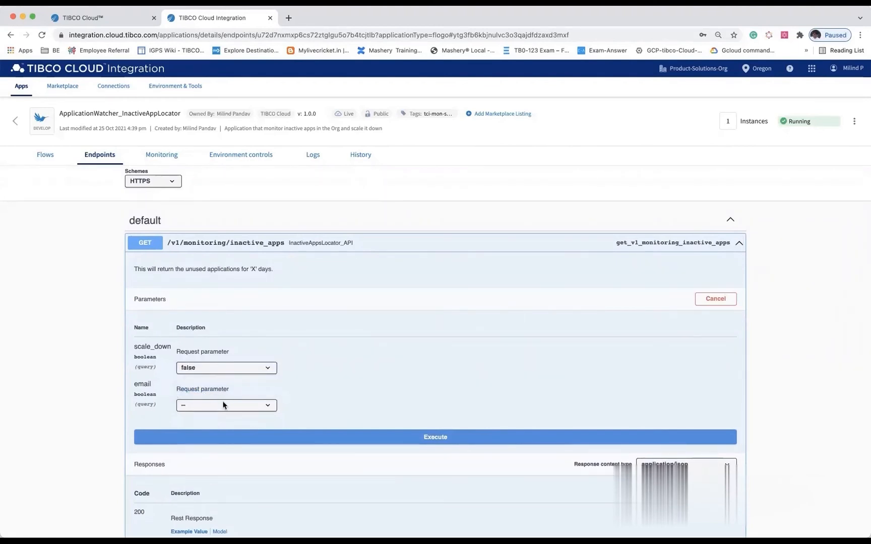
pyautogui.click(225, 405)
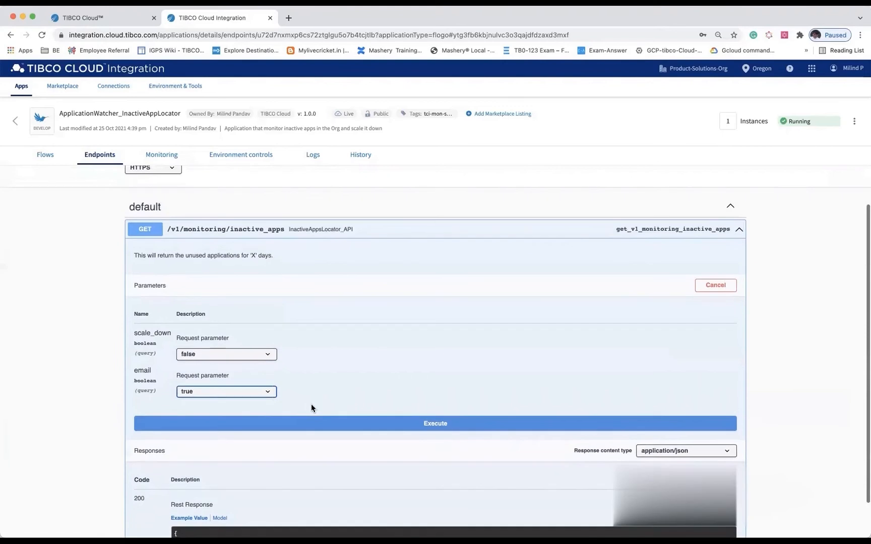
pyautogui.click(435, 423)
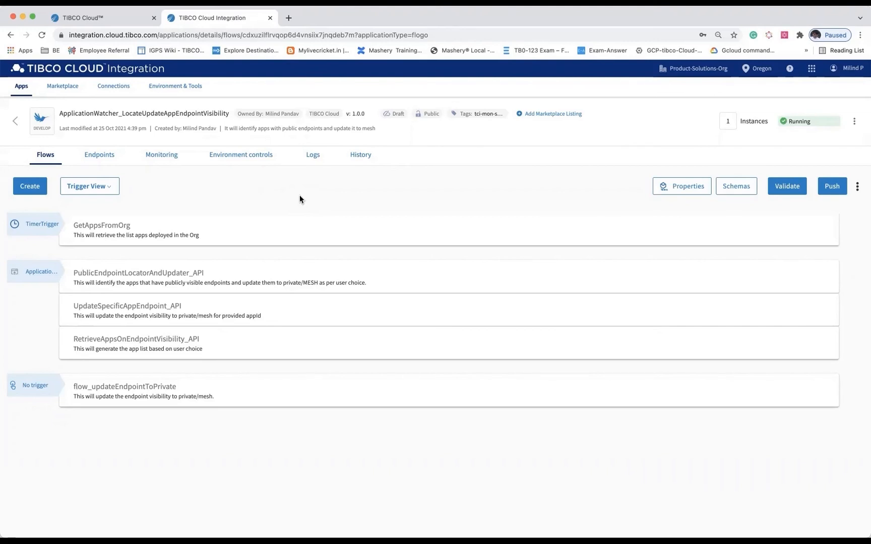
pyautogui.moveTo(297, 143)
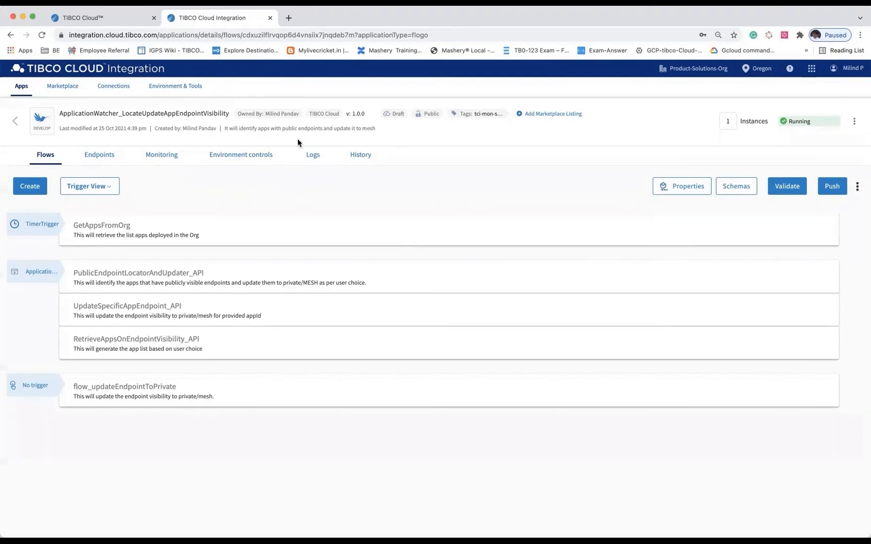
pyautogui.moveTo(99, 155)
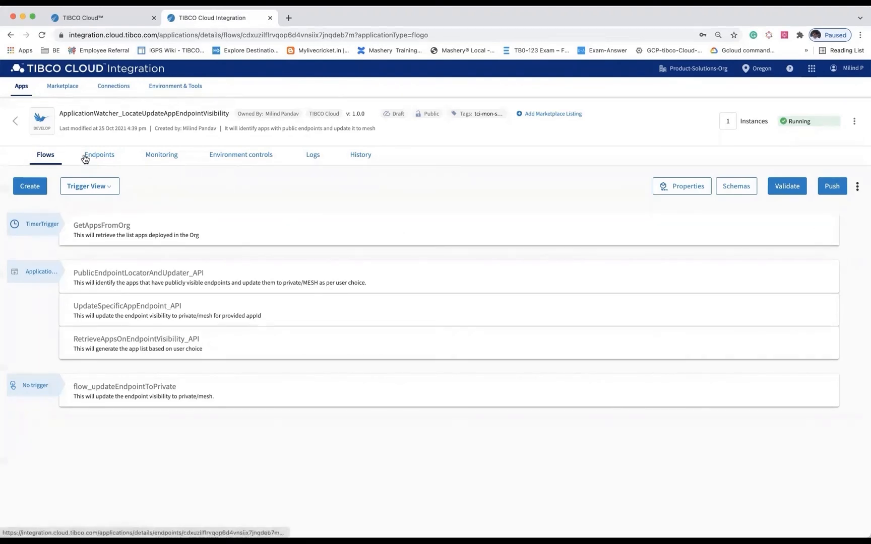
# Step: Expand GET /v1/monitoring/endpoints/apps in the endpoint-visibility app's API tester
pyautogui.click(99, 154)
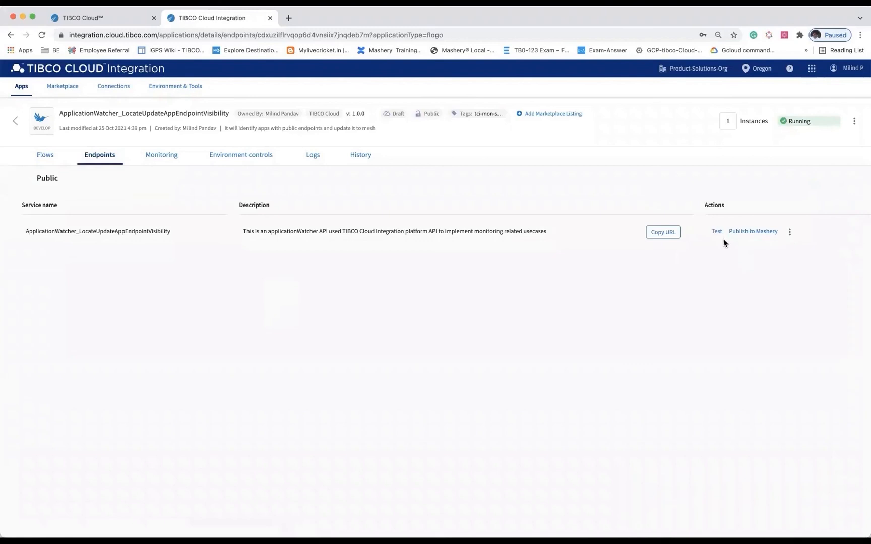
pyautogui.click(715, 230)
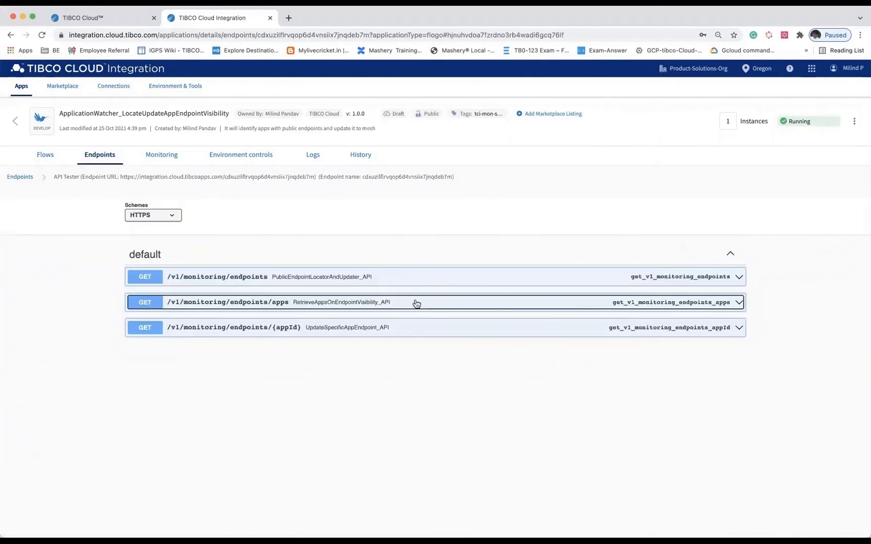
pyautogui.click(416, 302)
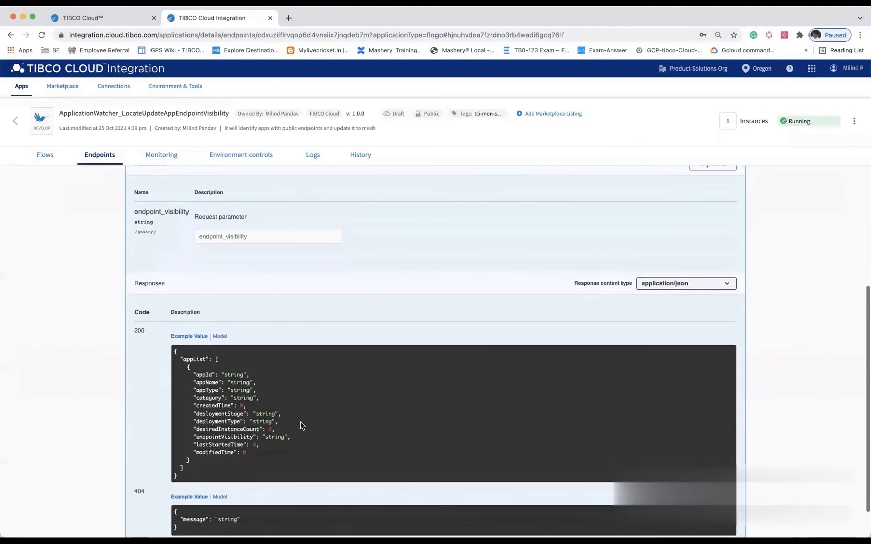
pyautogui.moveTo(263, 372)
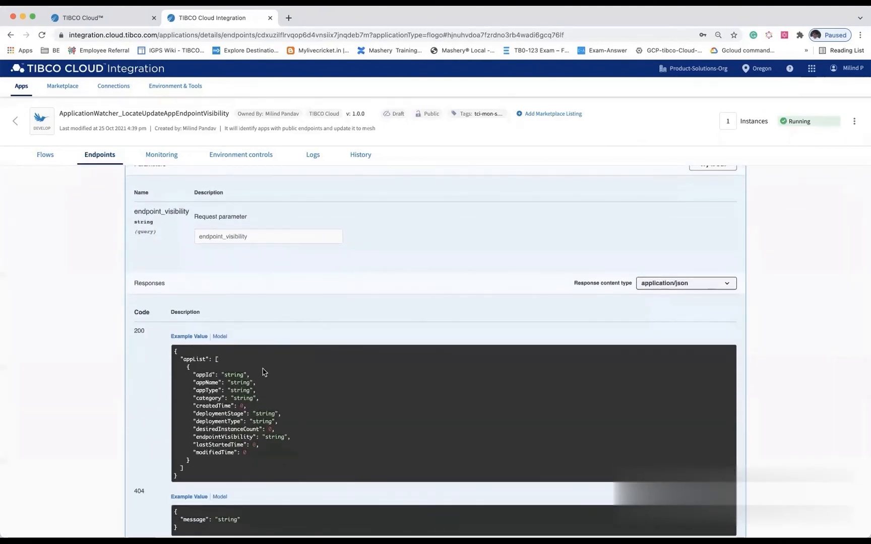
pyautogui.scroll(-3)
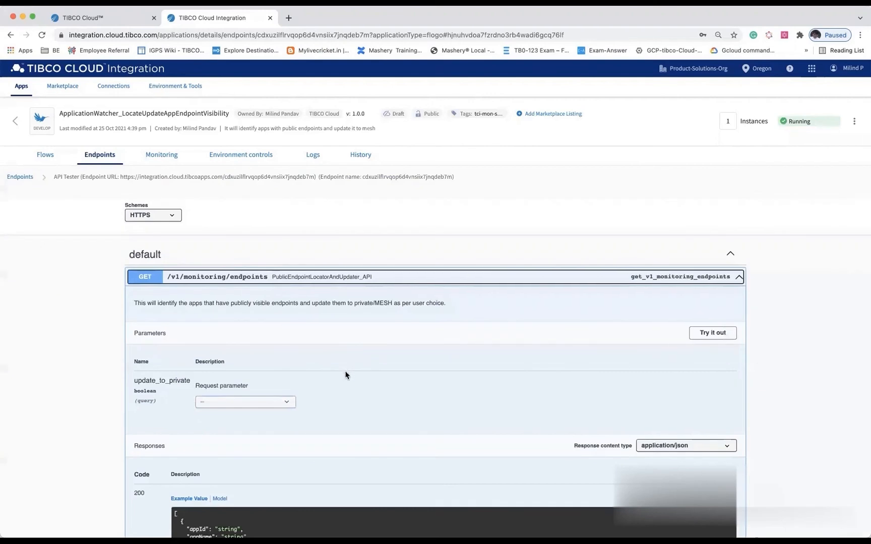
pyautogui.moveTo(666, 319)
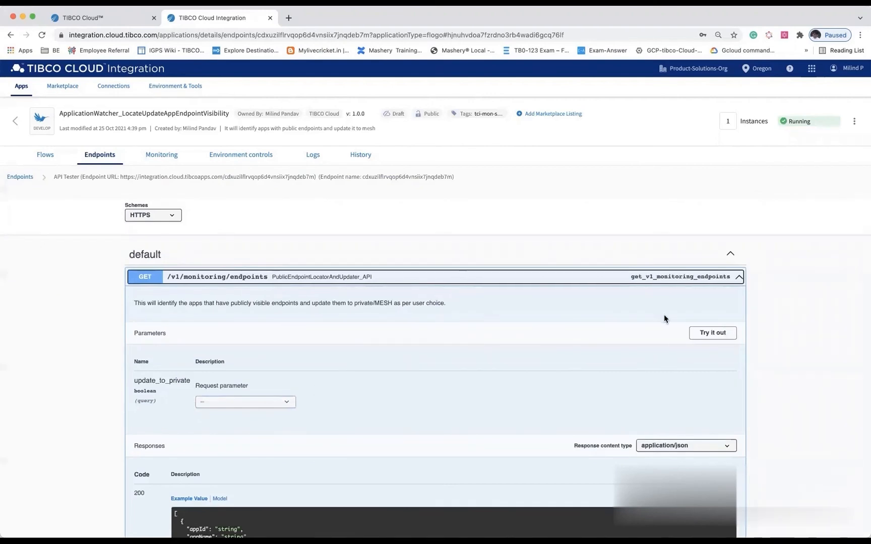
# Step: Try out GET /v1/monitoring/endpoints and choose a value for update_to_private
pyautogui.click(712, 332)
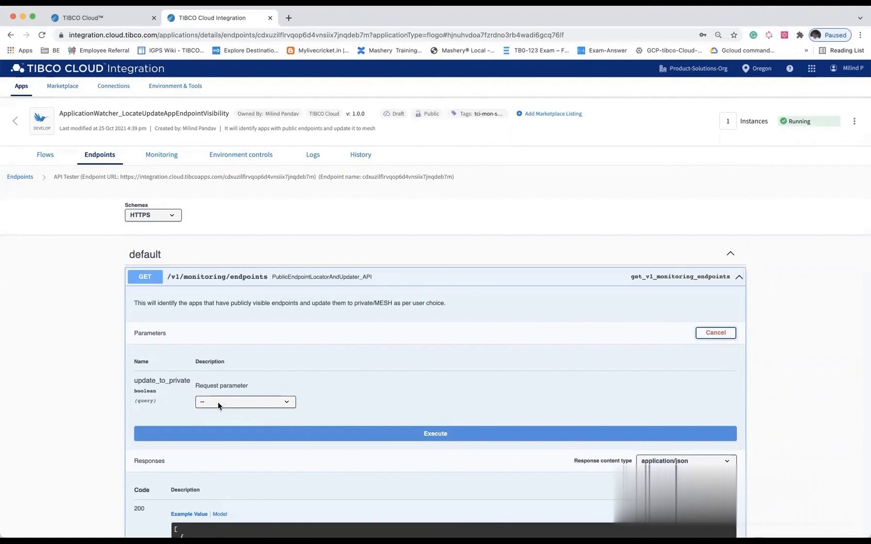
pyautogui.click(245, 402)
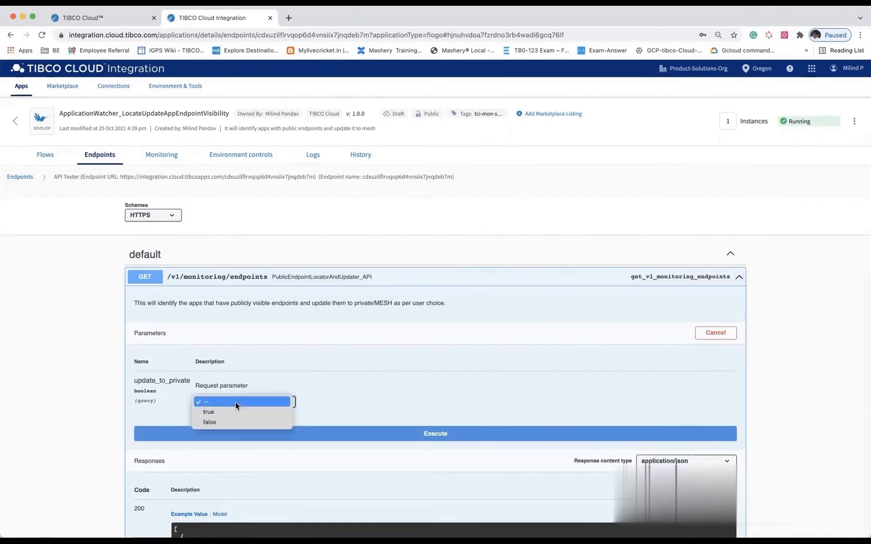
pyautogui.click(242, 403)
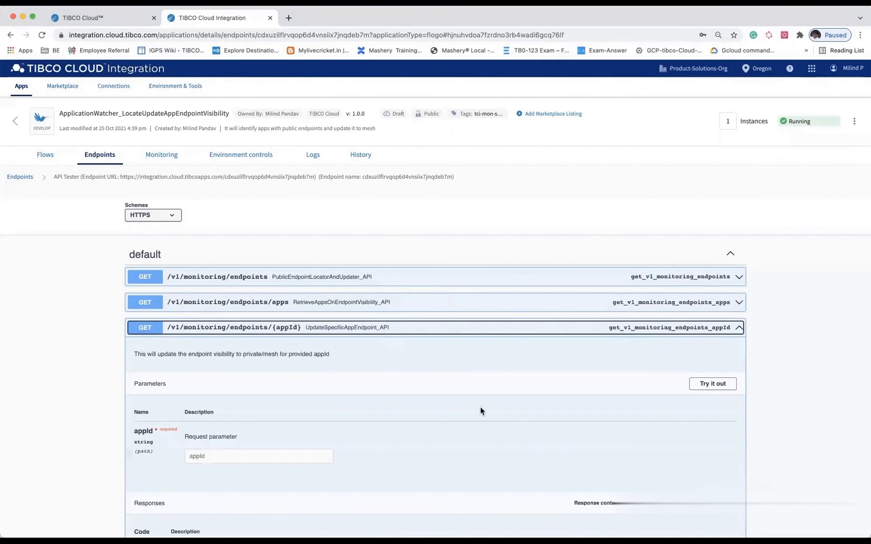
# Step: Run GET /v1/monitoring/endpoints/{appId} with appId 123, showing its curl command and request URL
pyautogui.click(712, 384)
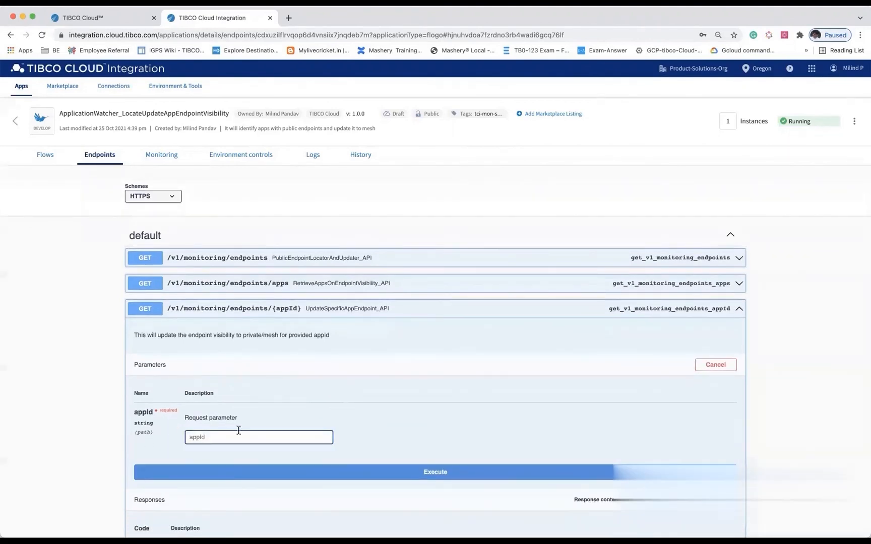
pyautogui.write('123')
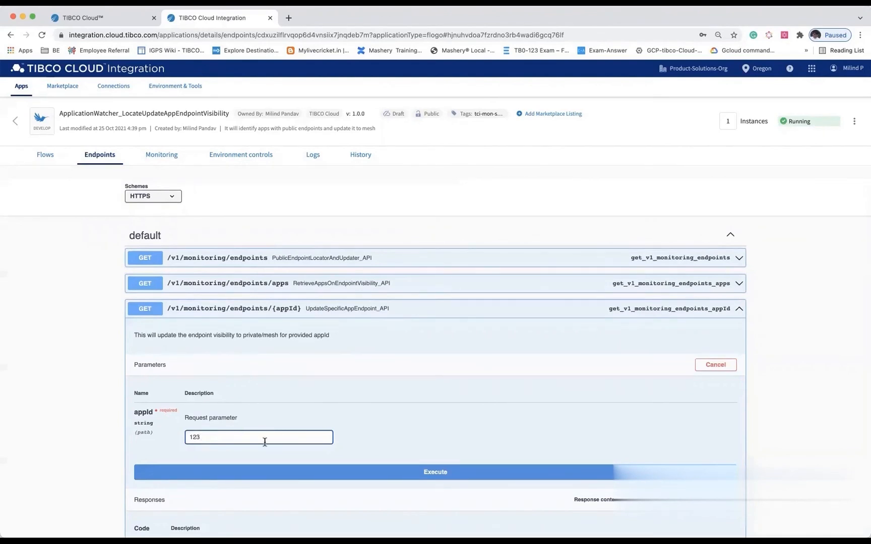
pyautogui.scroll(-3)
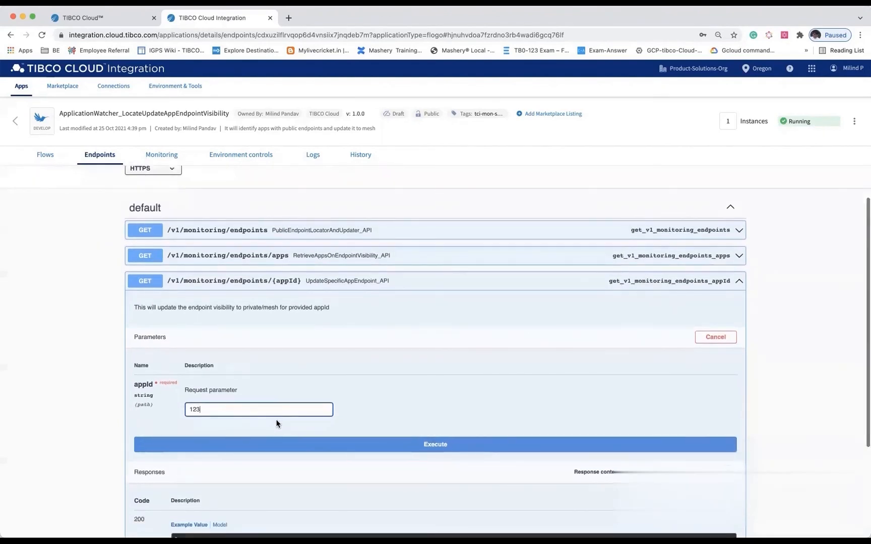
pyautogui.click(435, 445)
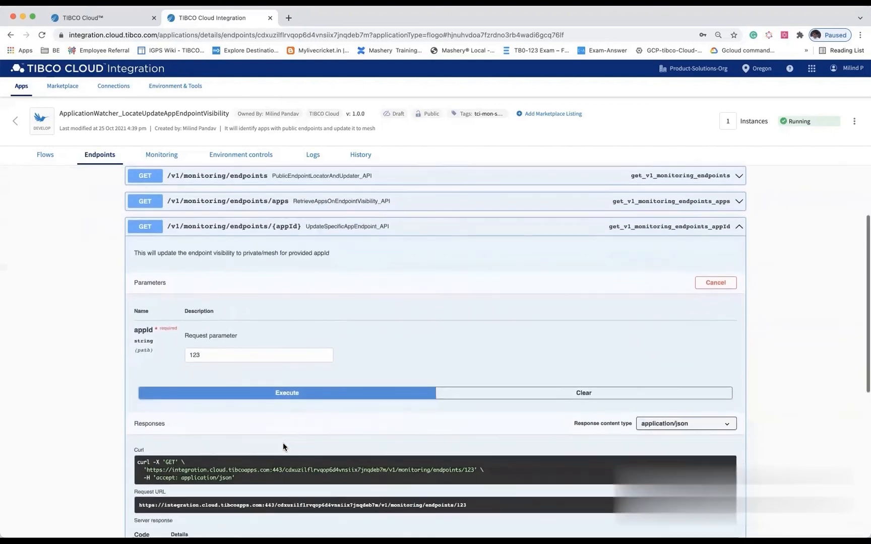